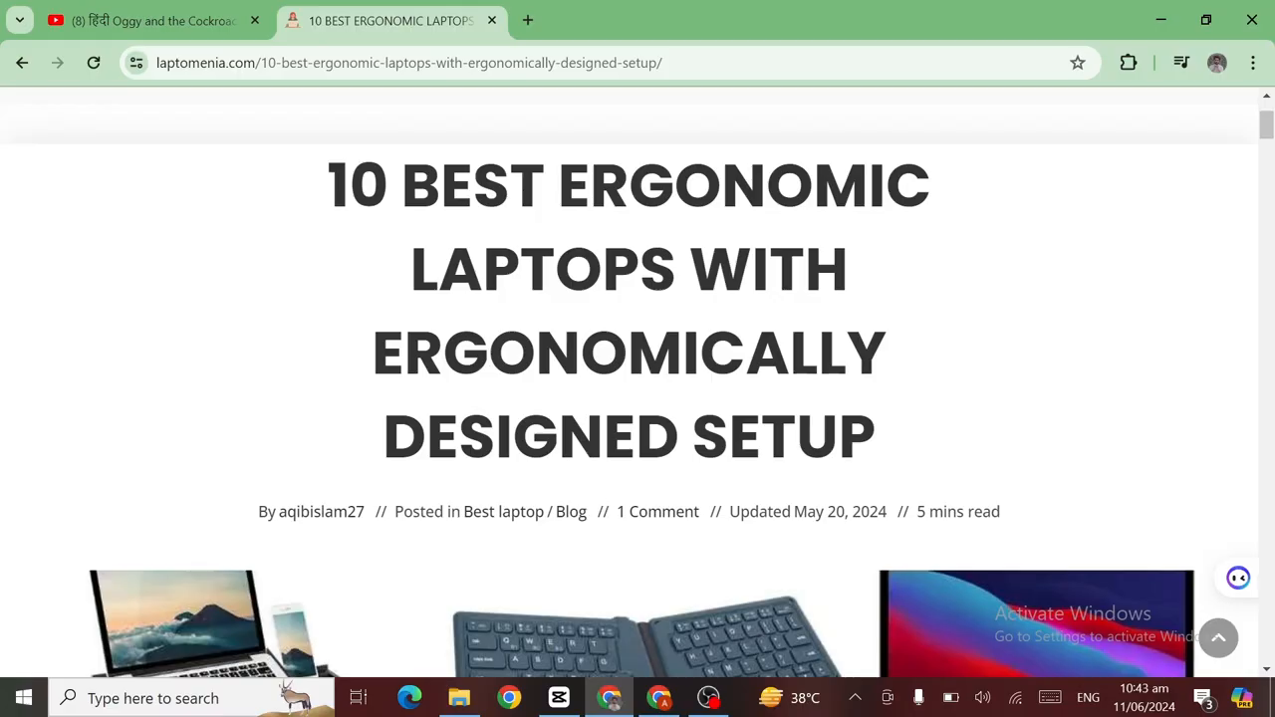
pyautogui.moveTo(1180, 335)
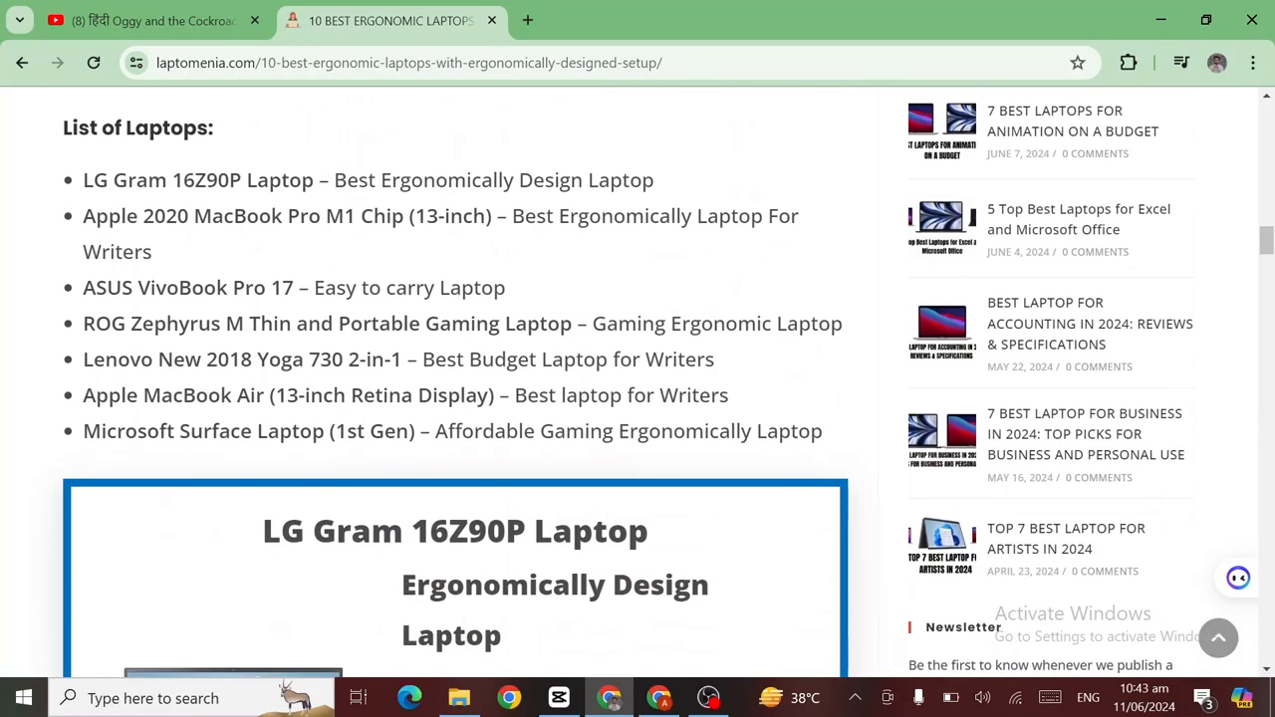
pyautogui.scroll(-3)
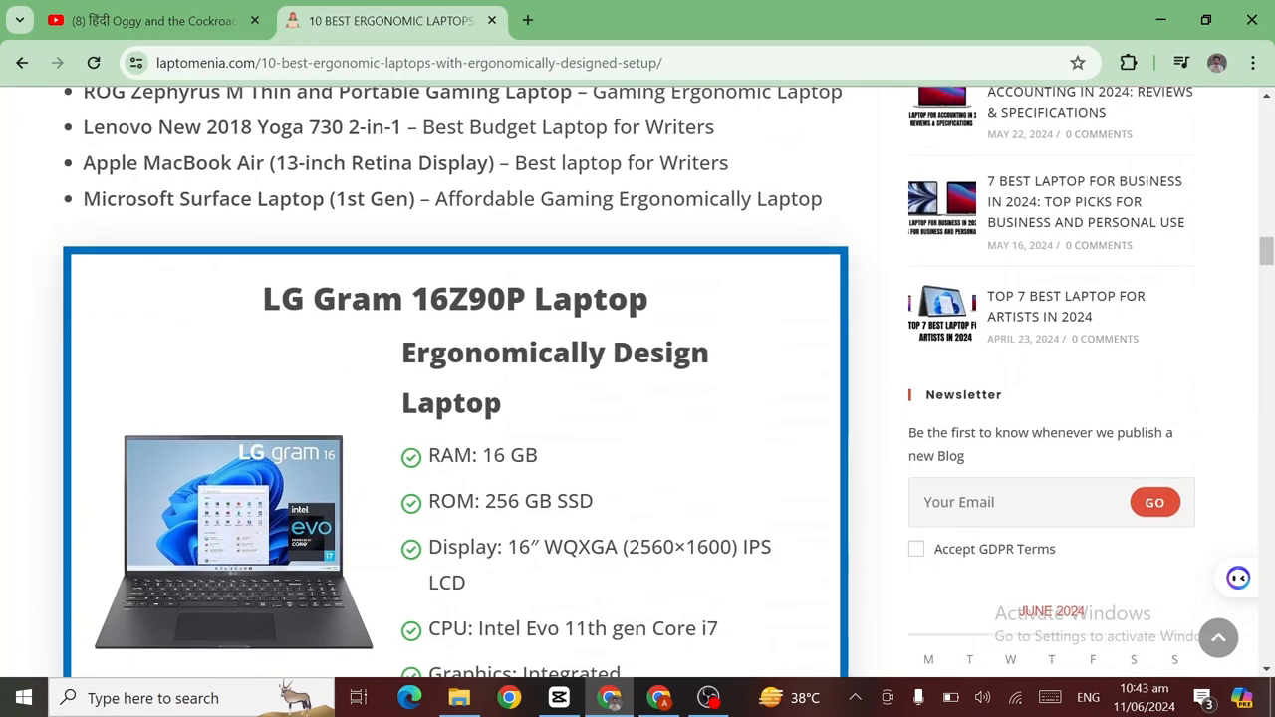
pyautogui.scroll(-3)
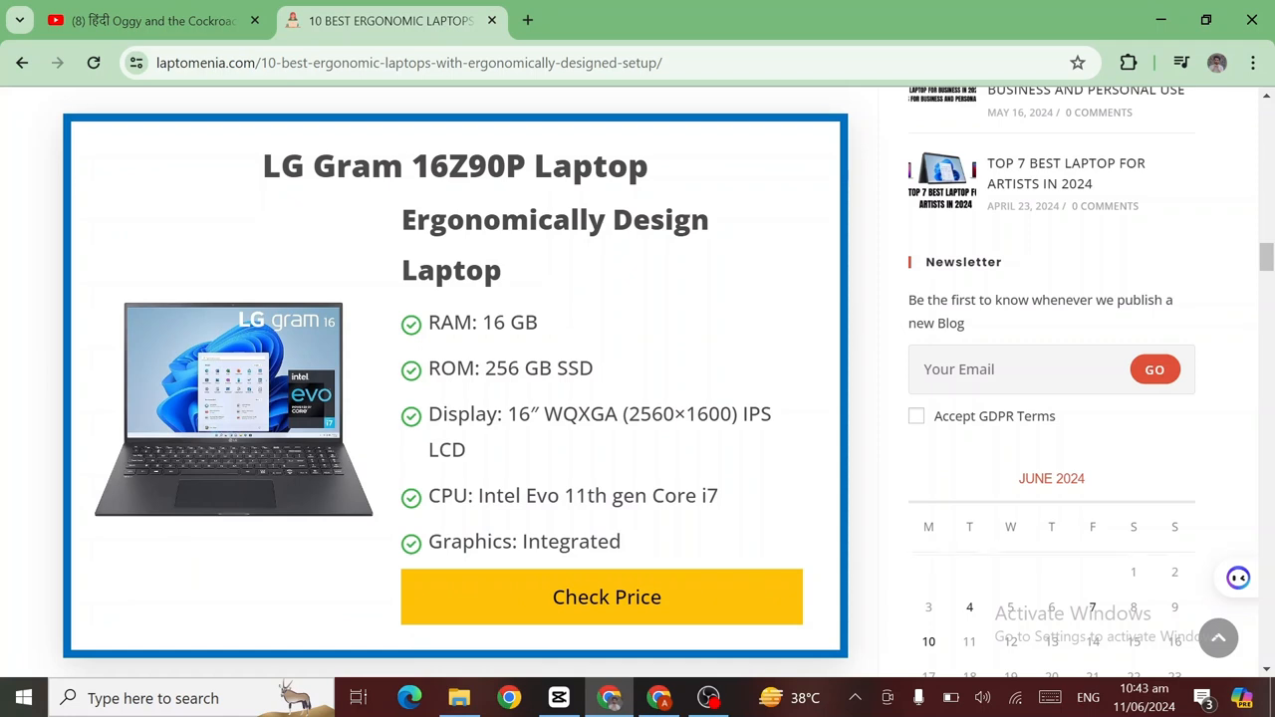
pyautogui.scroll(-3)
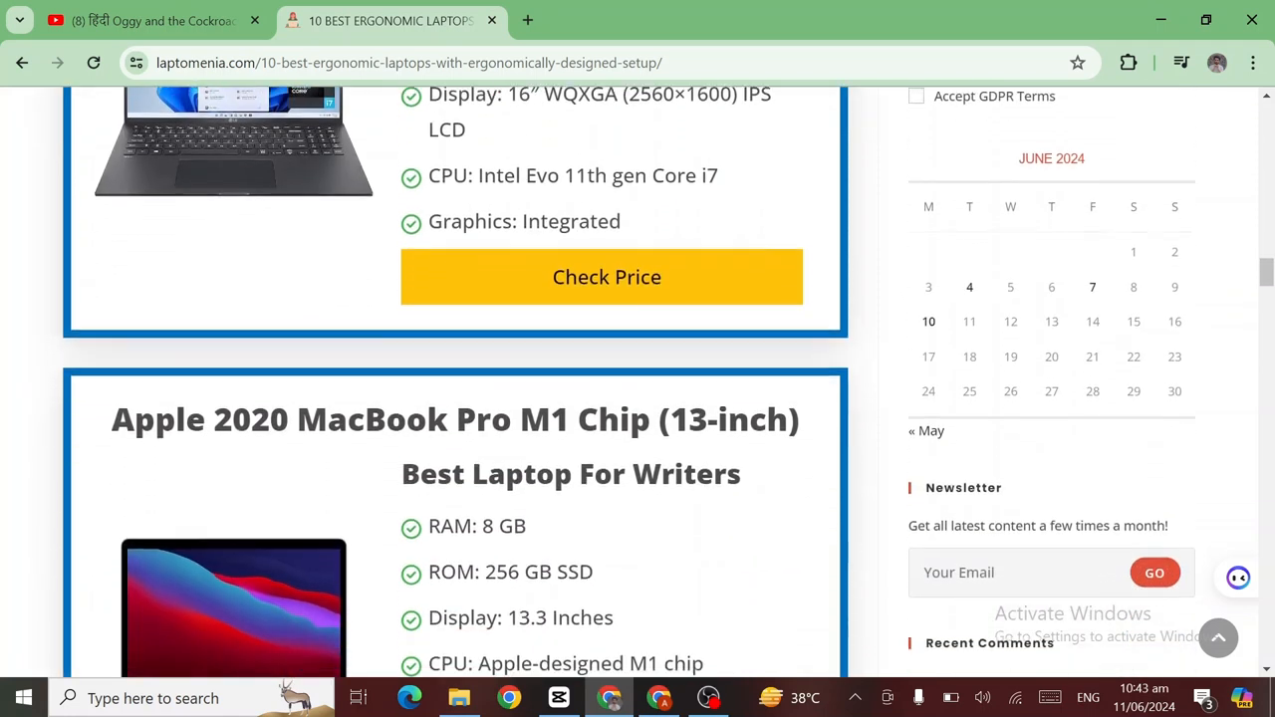
pyautogui.scroll(-3)
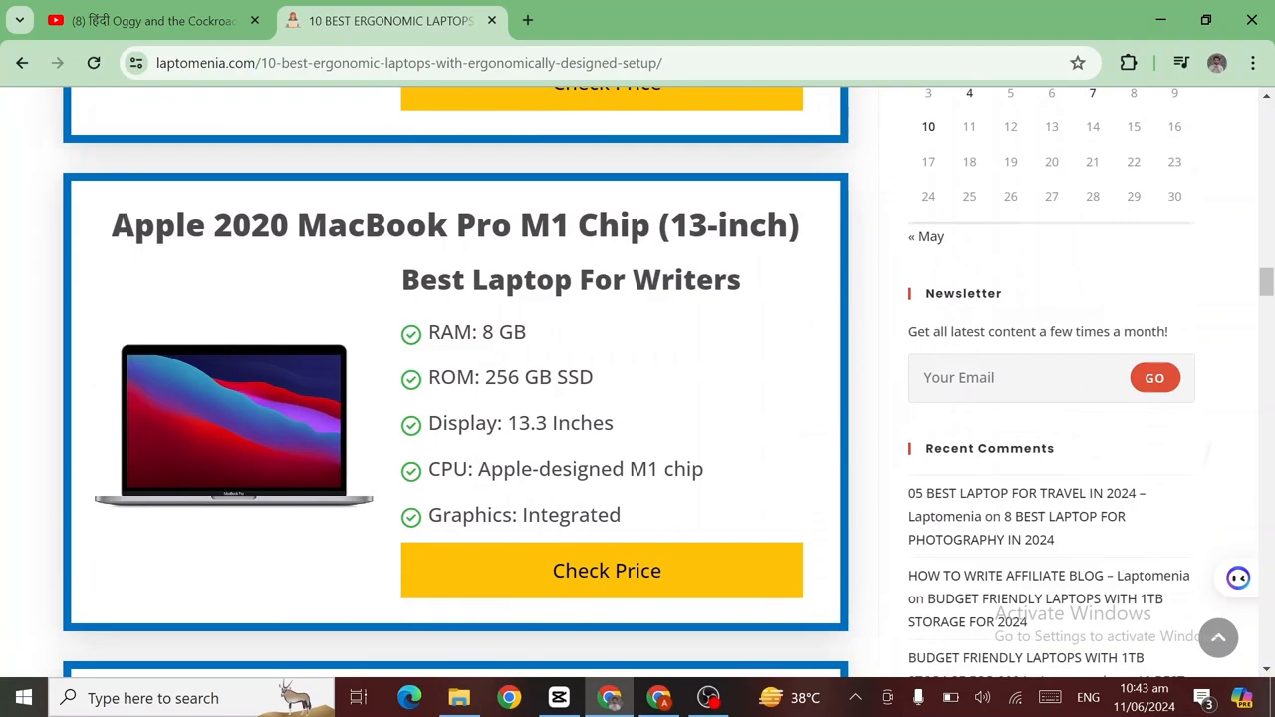
pyautogui.scroll(-3)
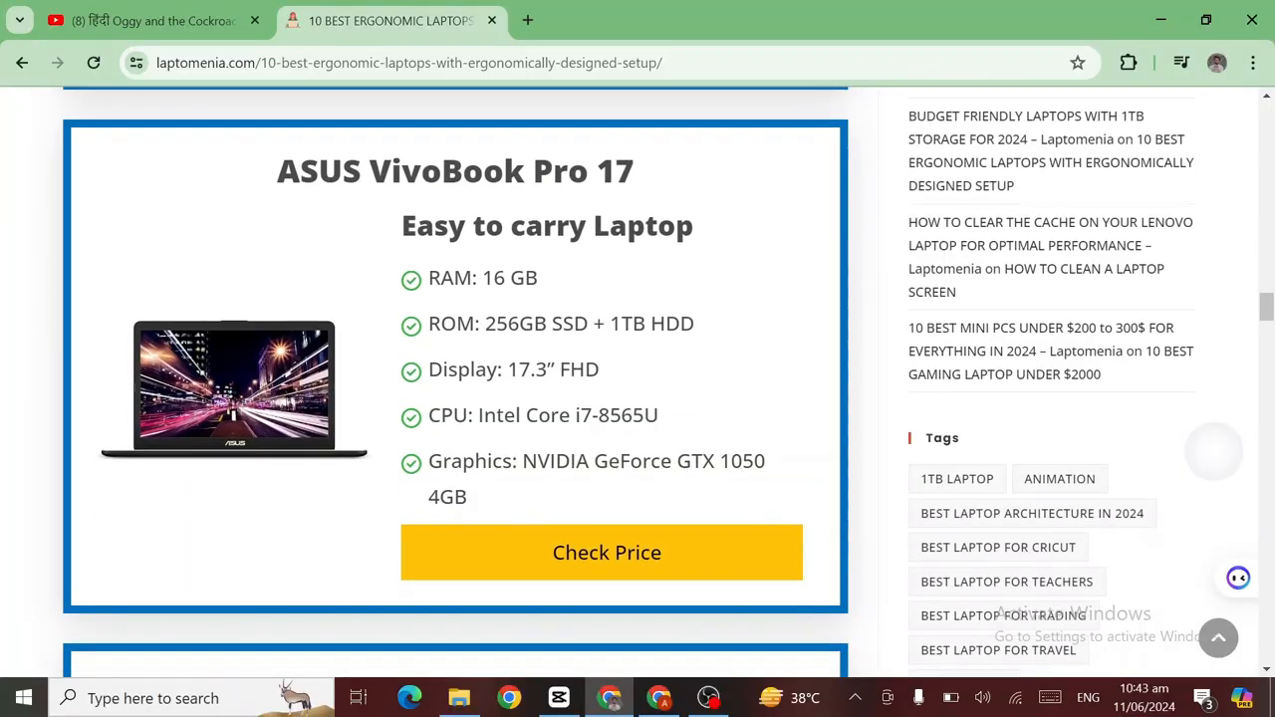
pyautogui.scroll(-3)
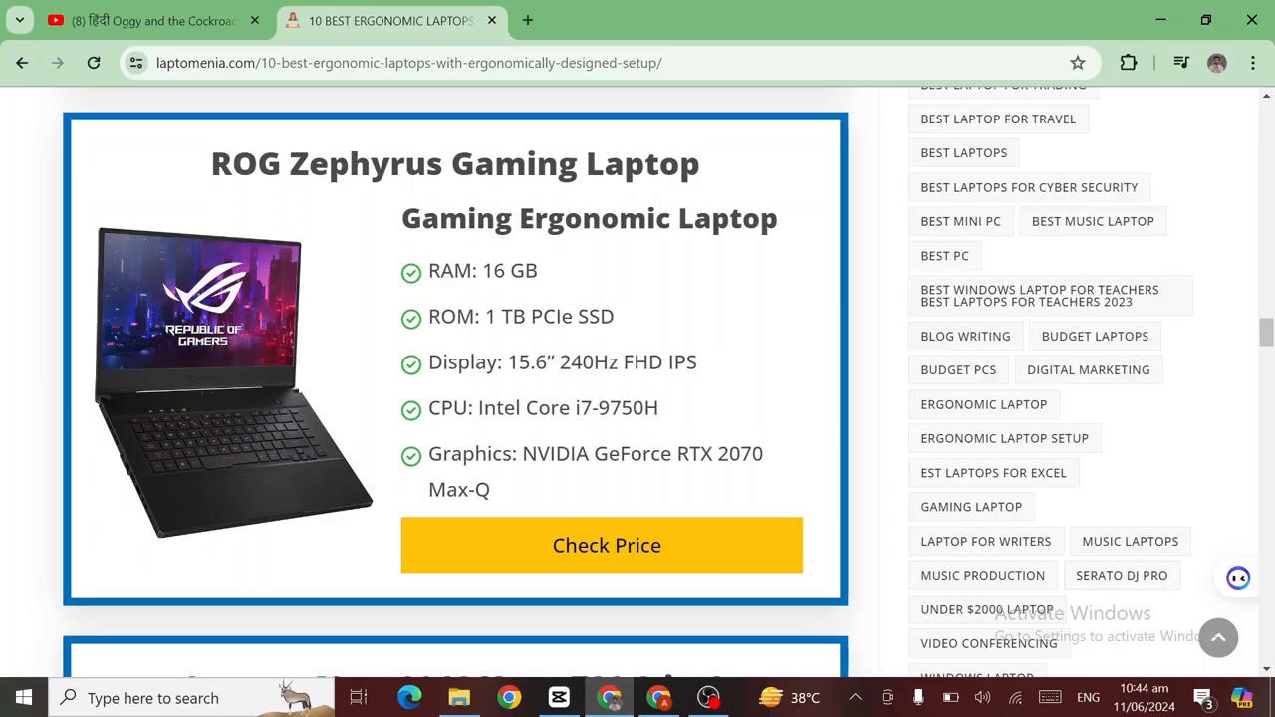
pyautogui.scroll(-3)
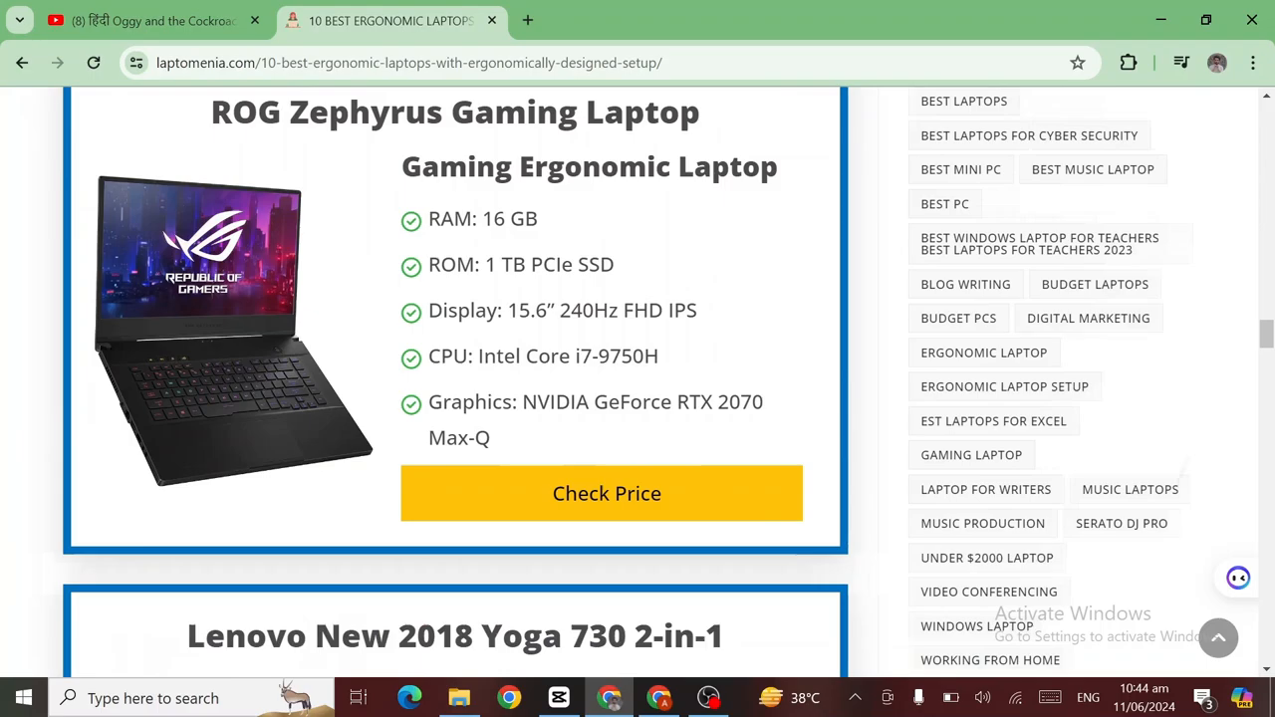
pyautogui.scroll(-3)
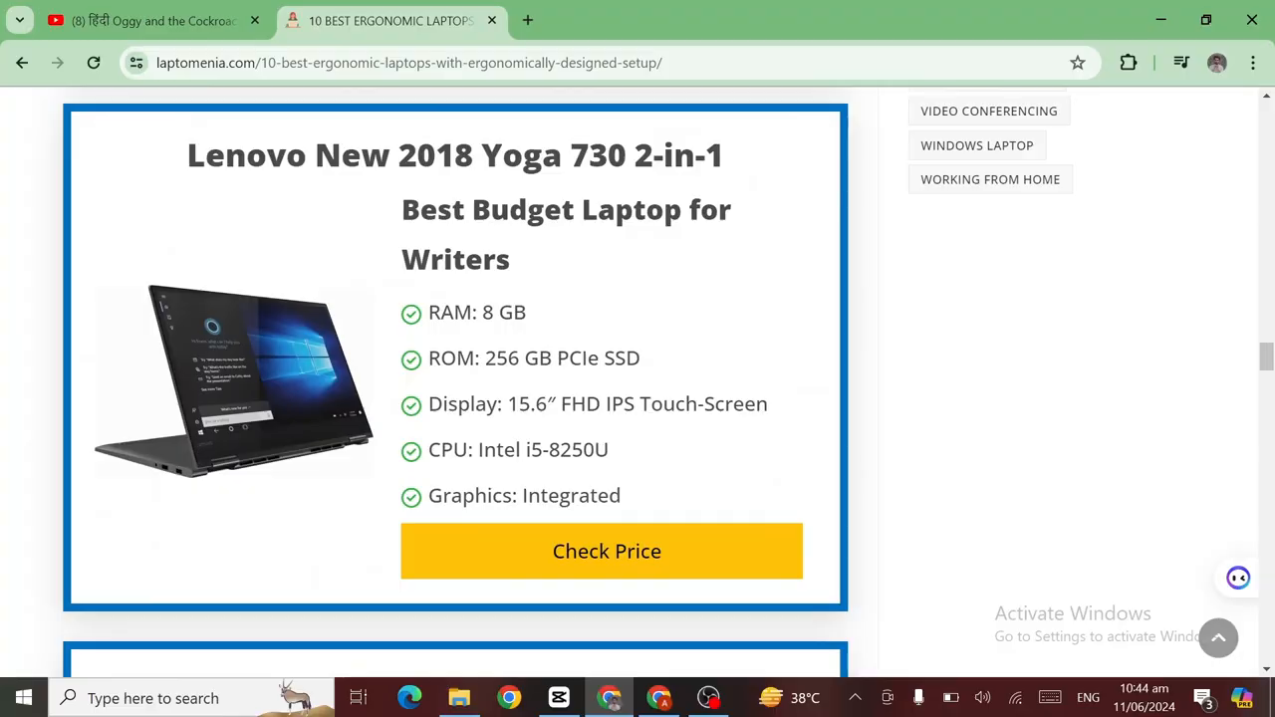
pyautogui.scroll(-3)
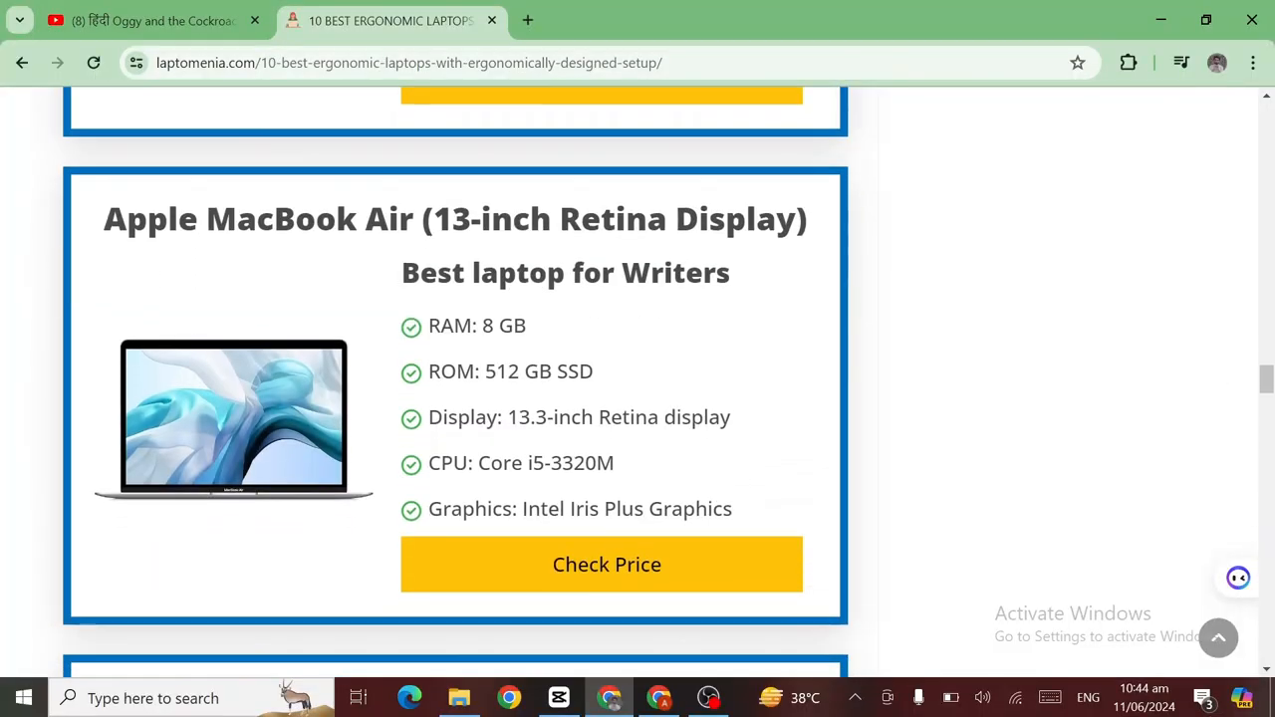
pyautogui.scroll(-3)
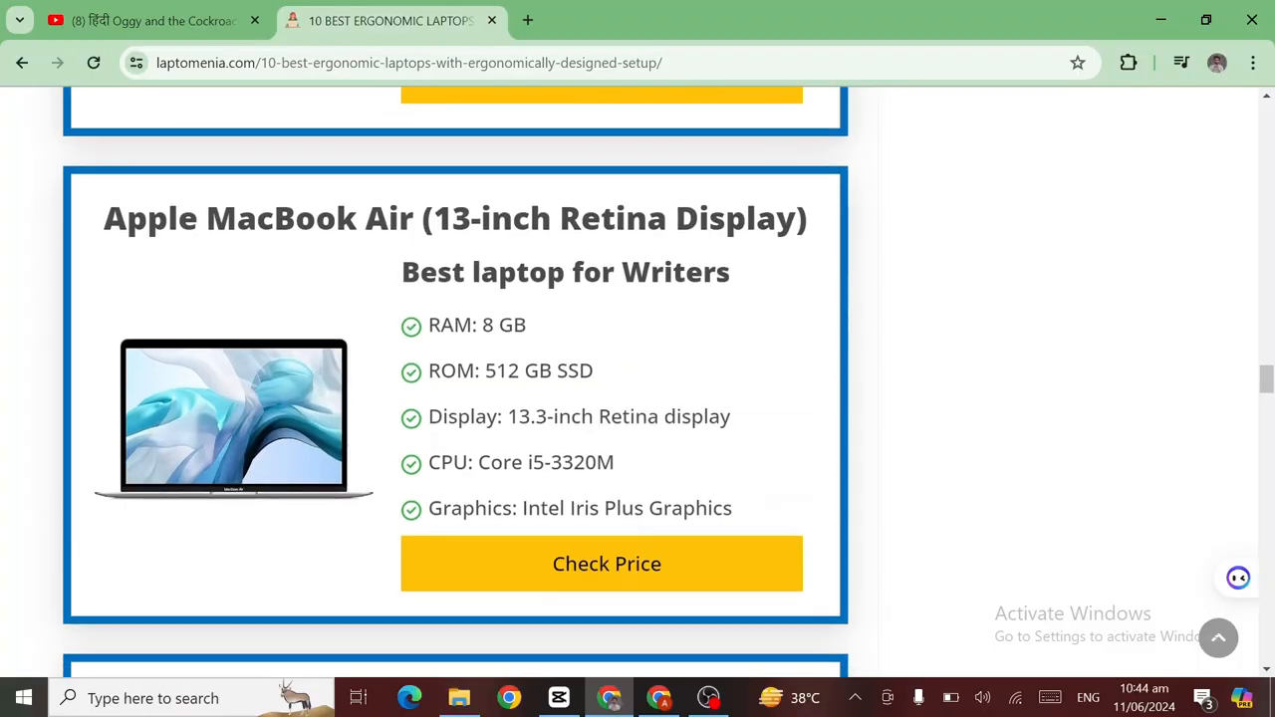
pyautogui.scroll(-3)
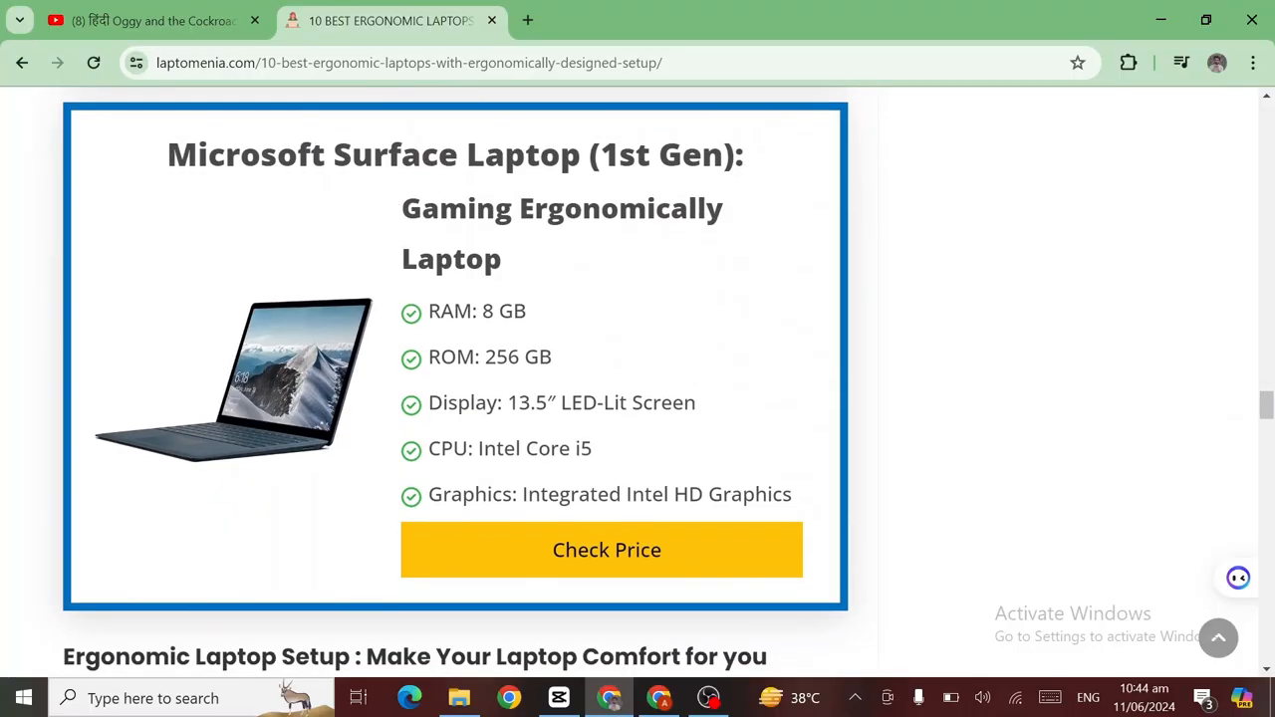
pyautogui.scroll(-3)
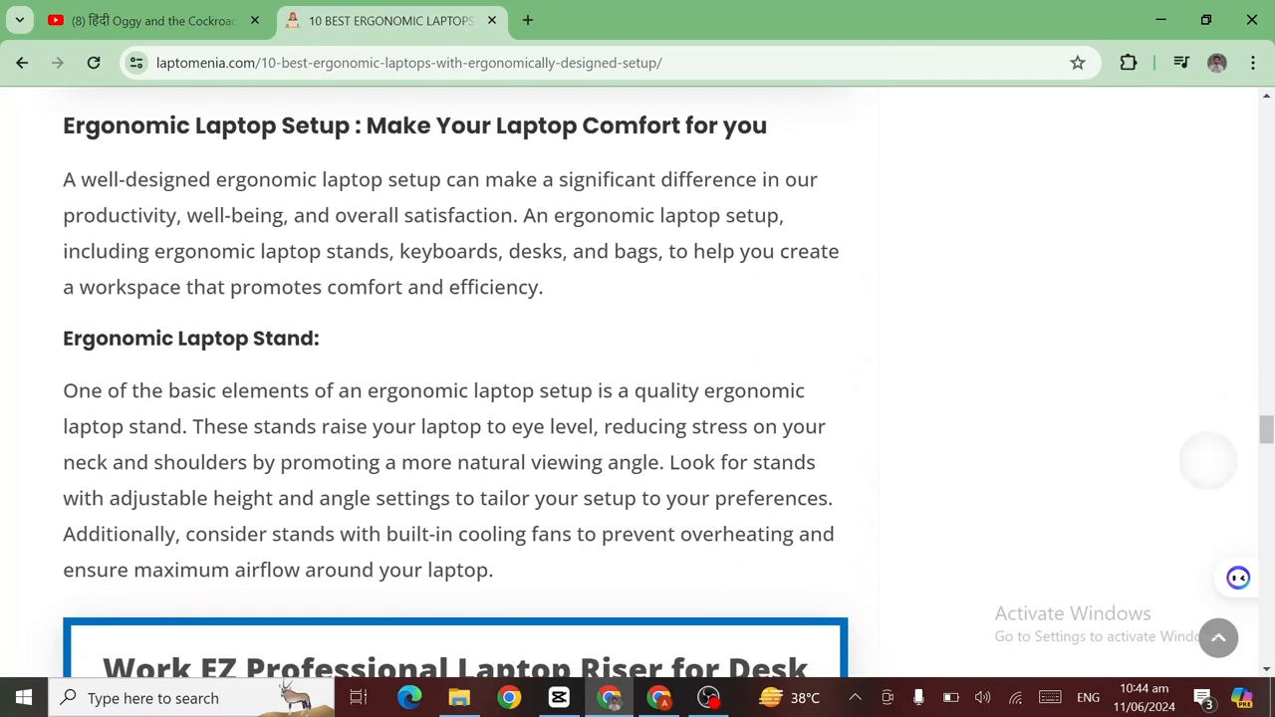
pyautogui.scroll(-3)
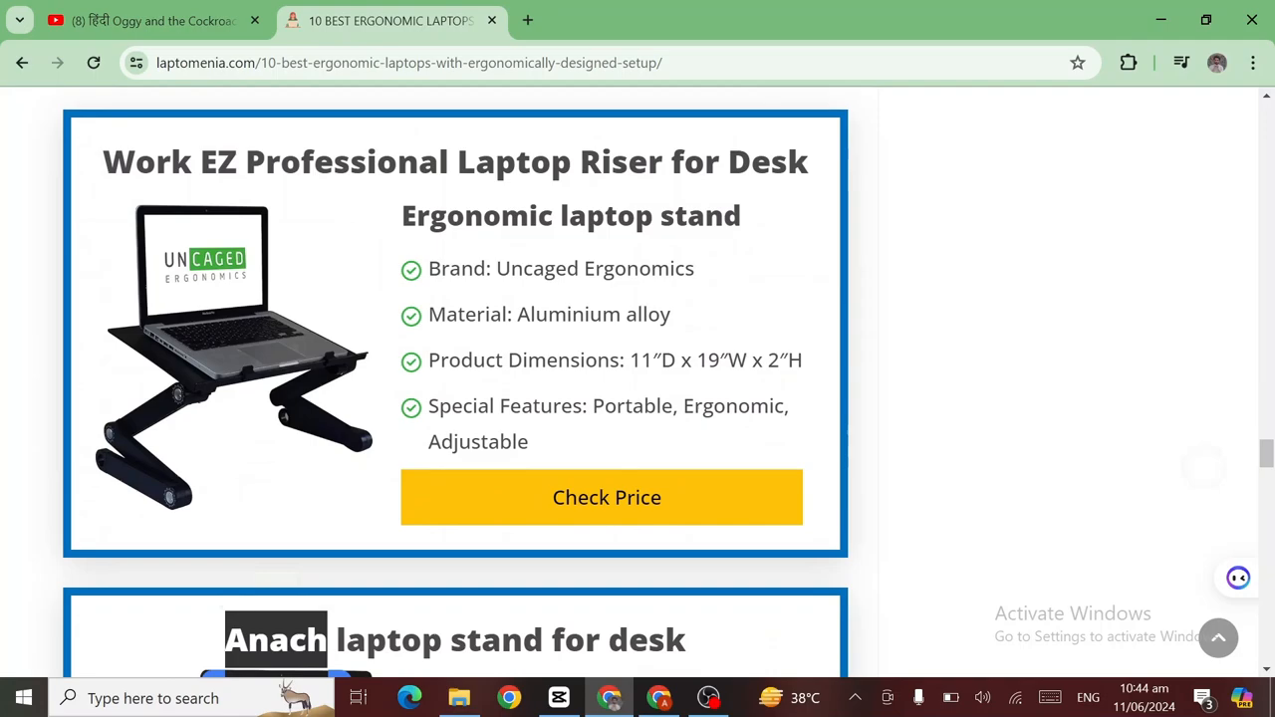
pyautogui.scroll(-3)
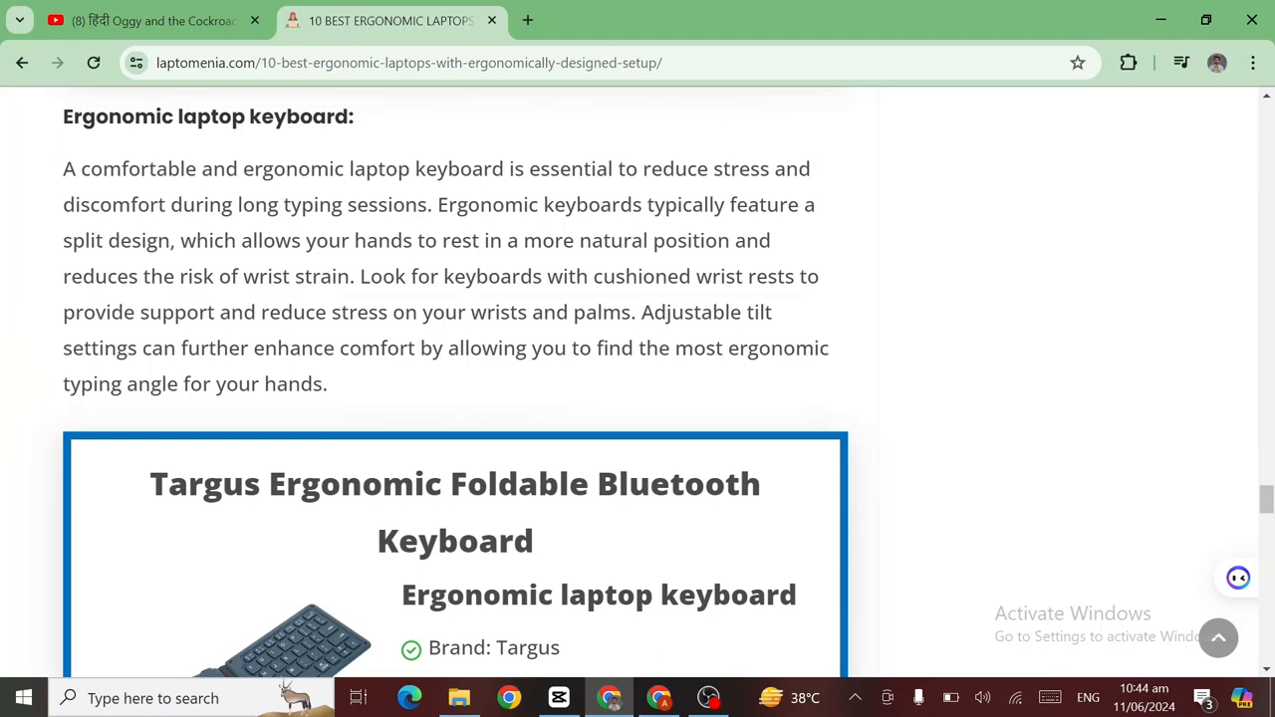
pyautogui.scroll(-3)
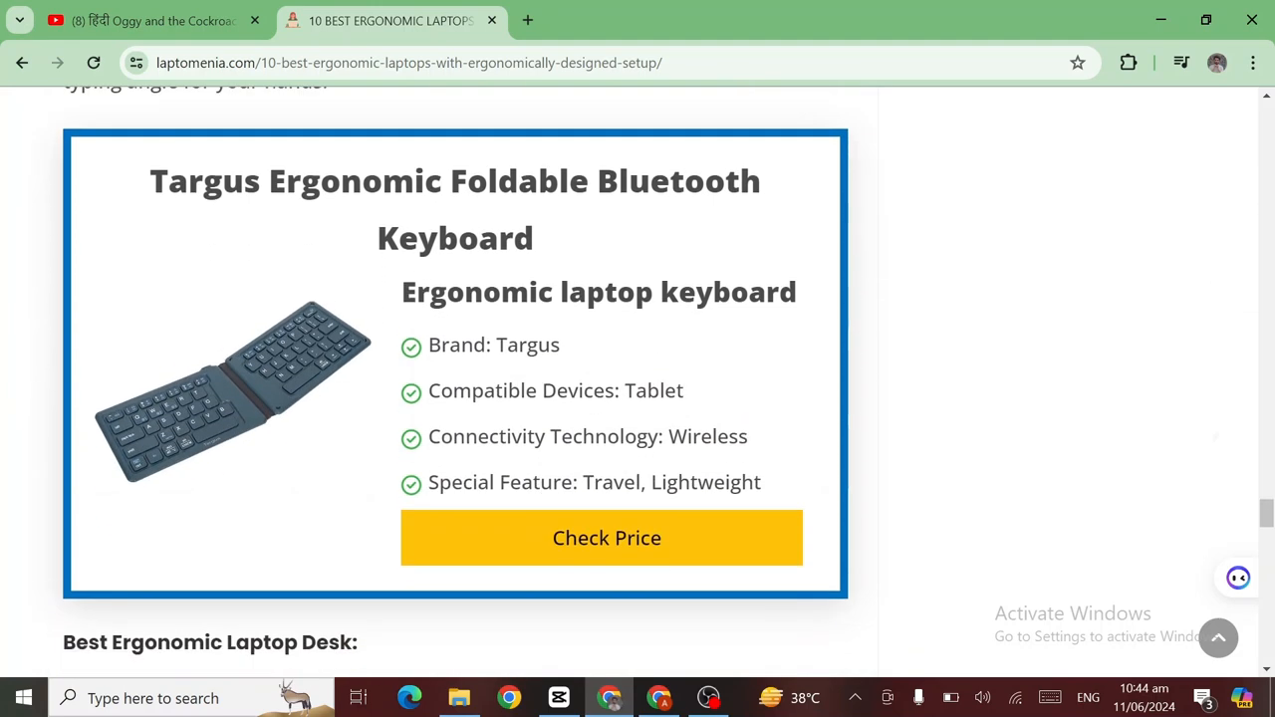